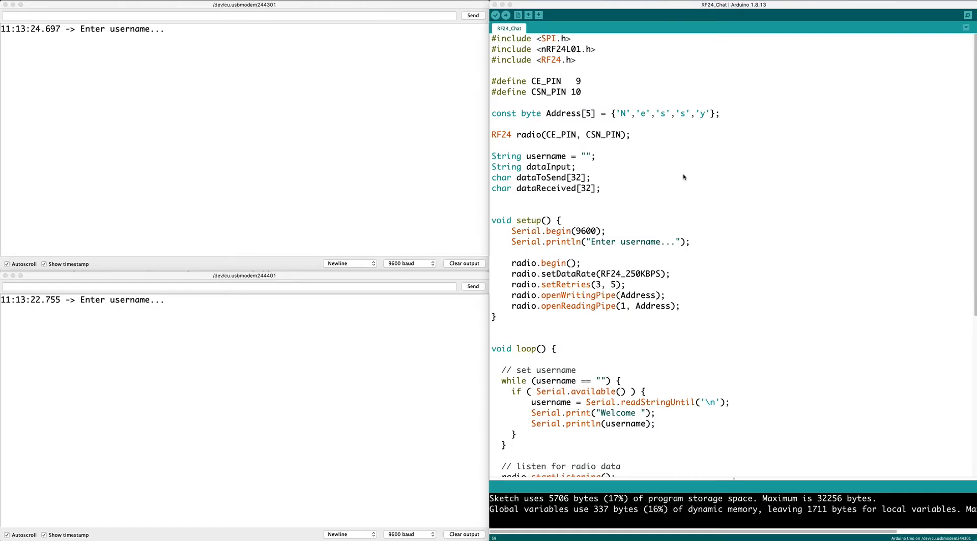
mouse_move(302, 161)
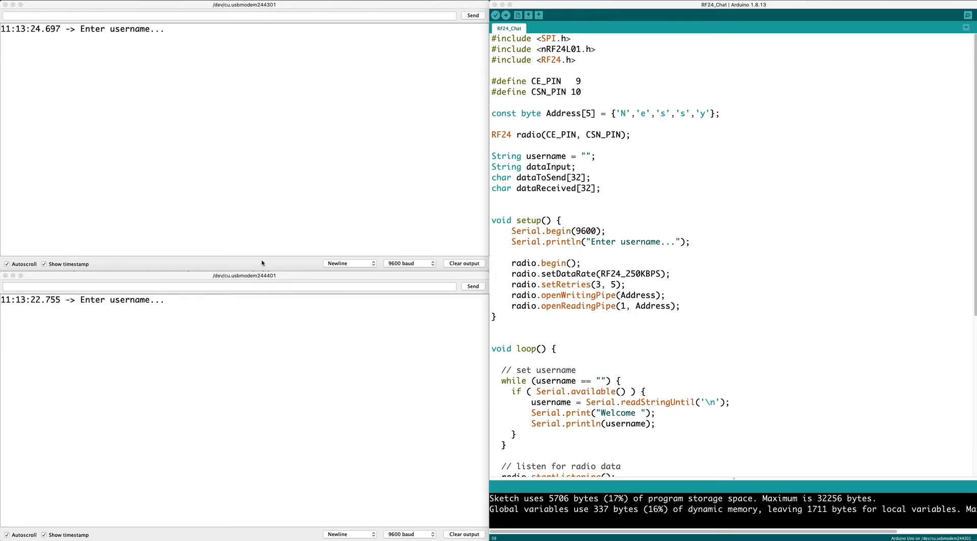
mouse_move(419, 262)
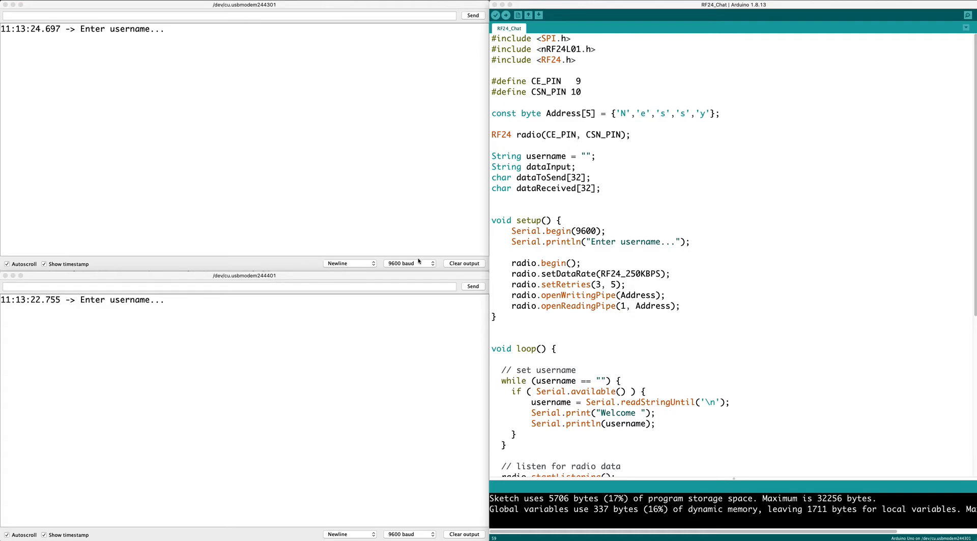
mouse_move(426, 258)
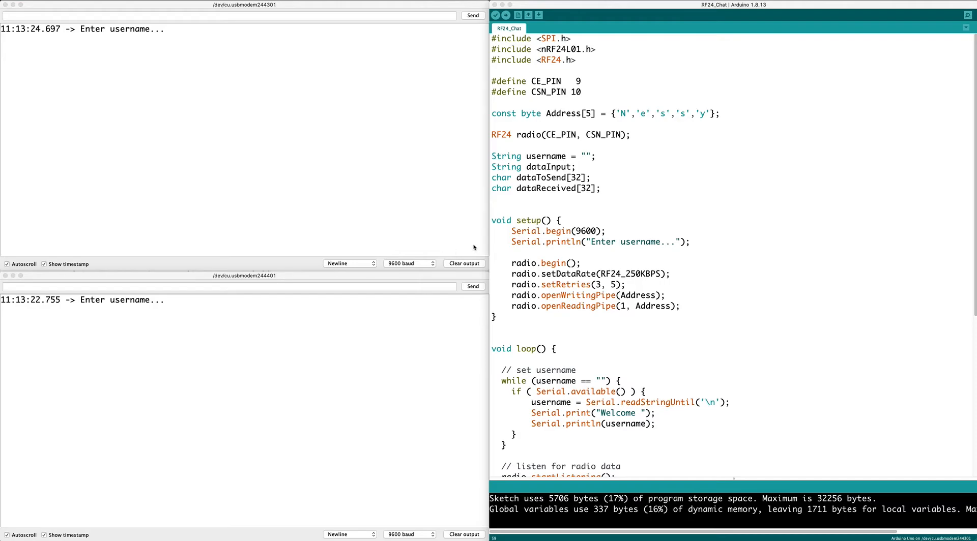
Step: Scroll the RF24_Chat sketch down to the loop() function's radio listening and sending code
scroll(down, 3)
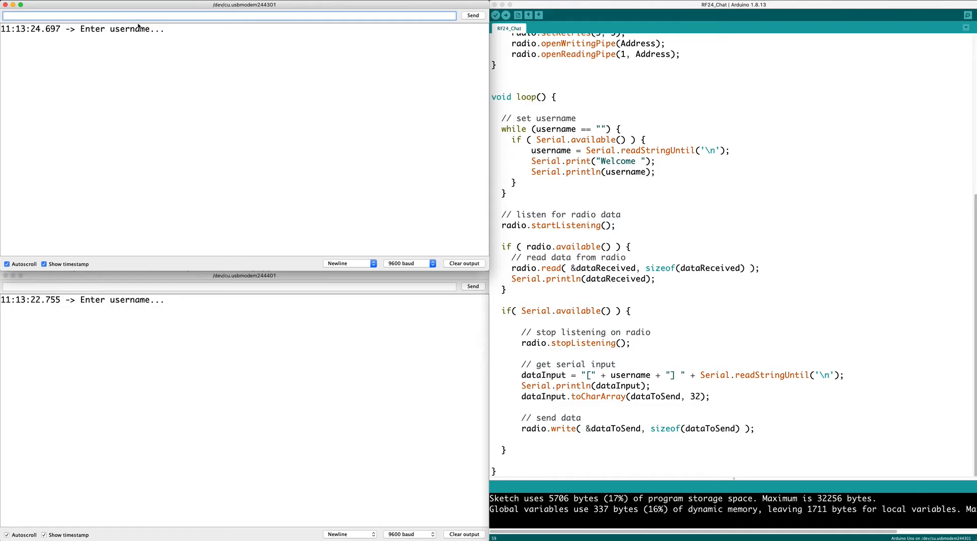
mouse_move(371, 113)
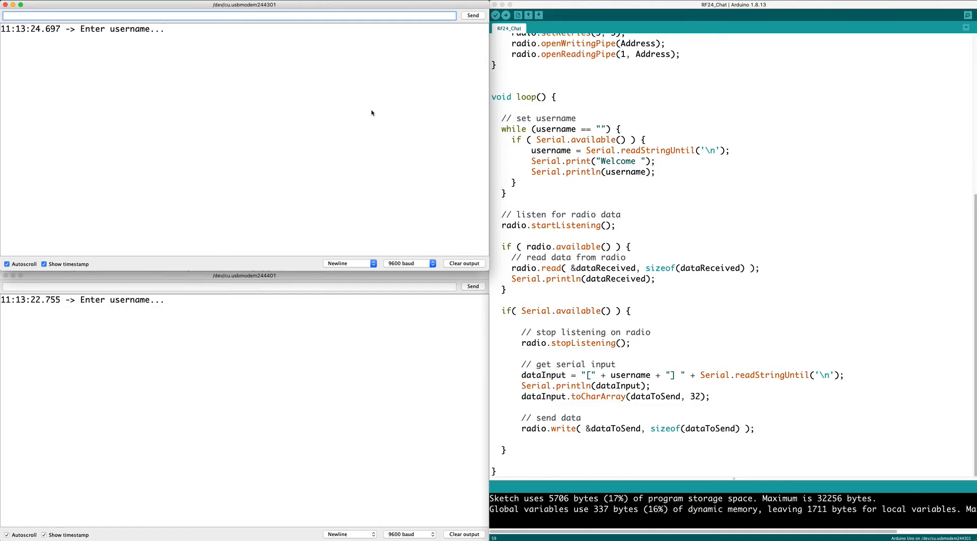
Step: Register usernames jness1 and jness2 in the two Serial Monitors and send 'Hi!' as jness2
click(131, 14)
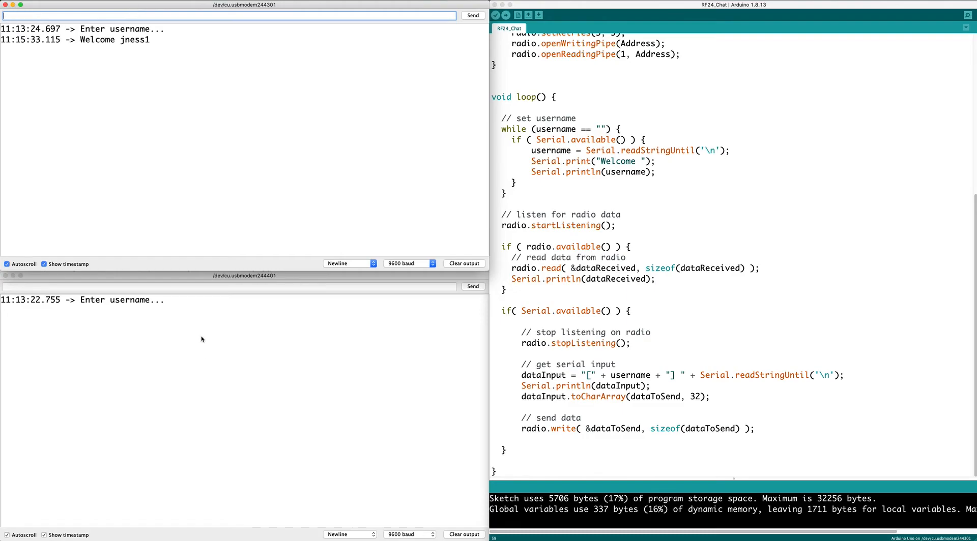
text(jnes)
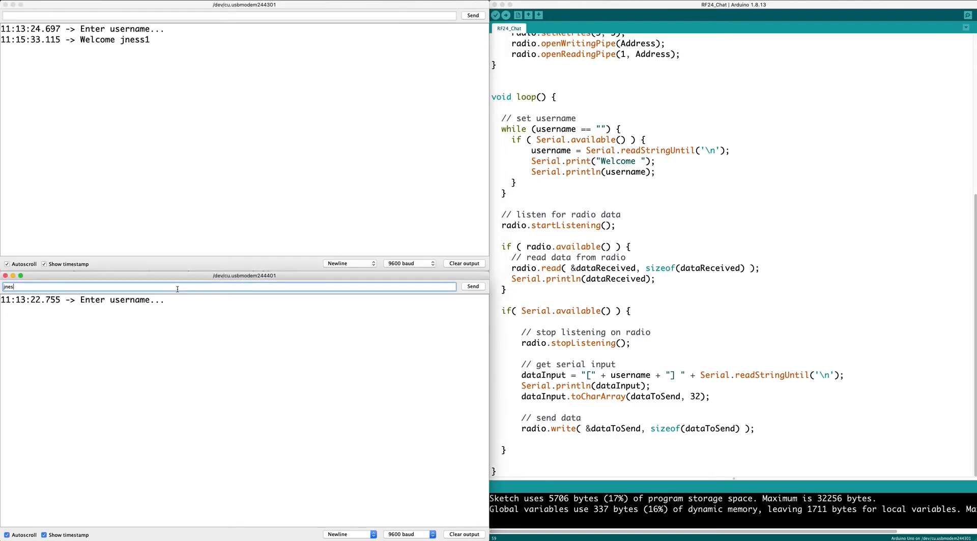
click(473, 286)
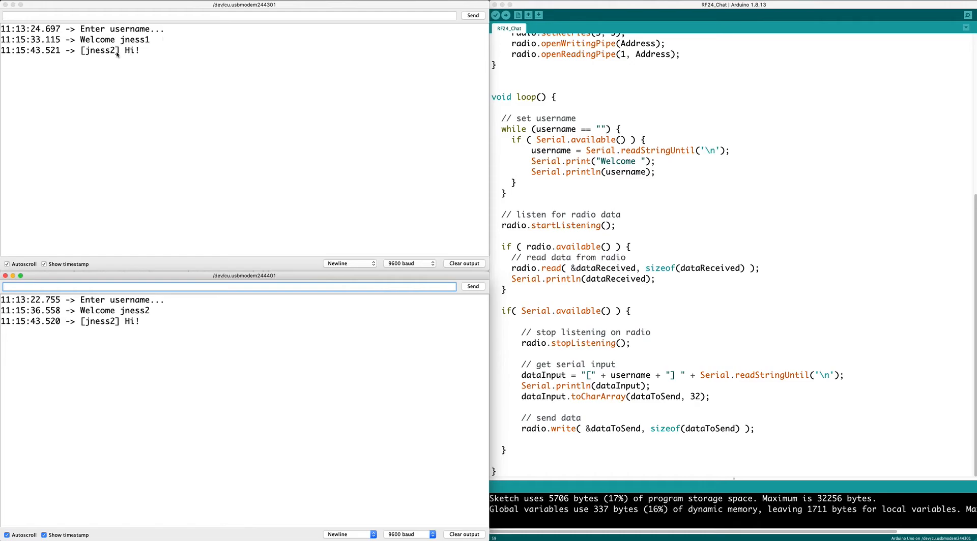
click(228, 16)
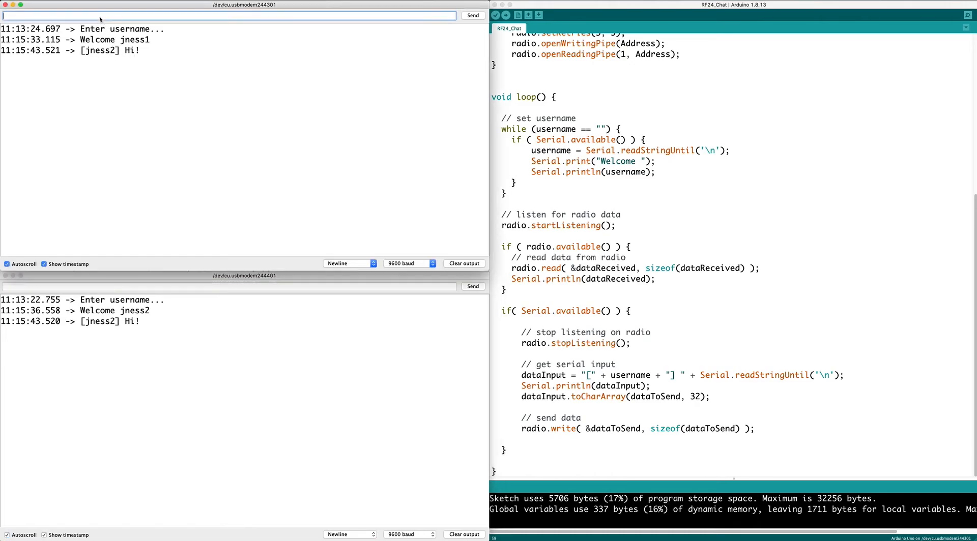
Step: Send 'How are you doing?' from jness1 and the reply 'Great :)' from jness2
text(How are you)
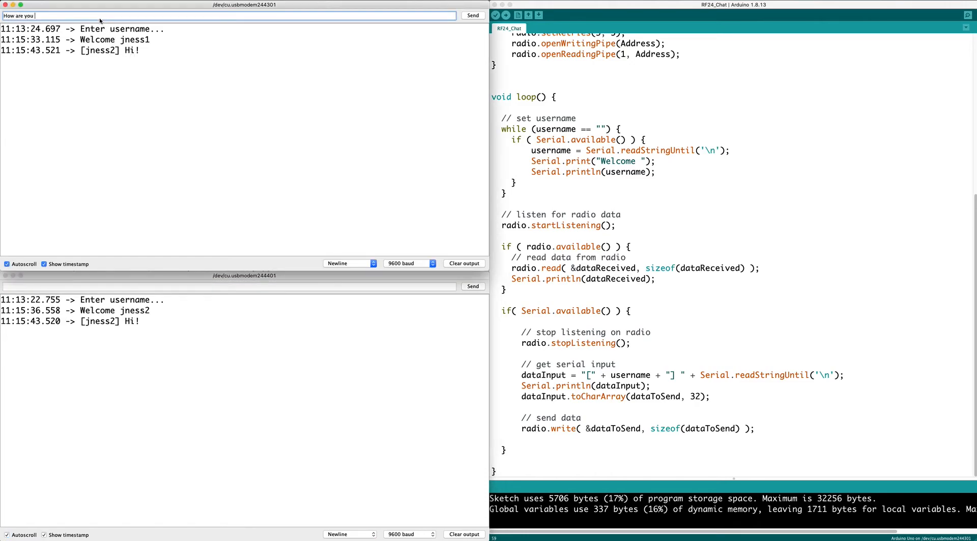
click(471, 15)
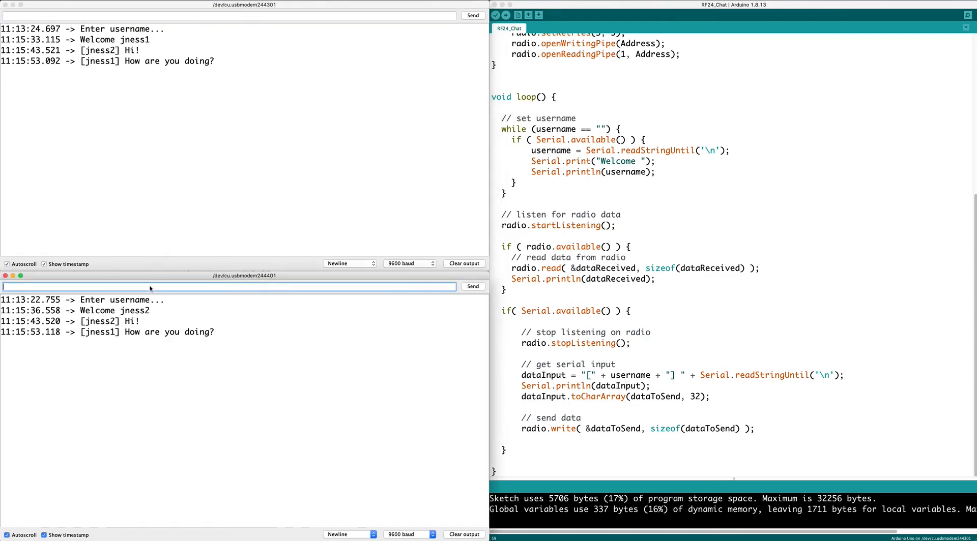
text(Great :))
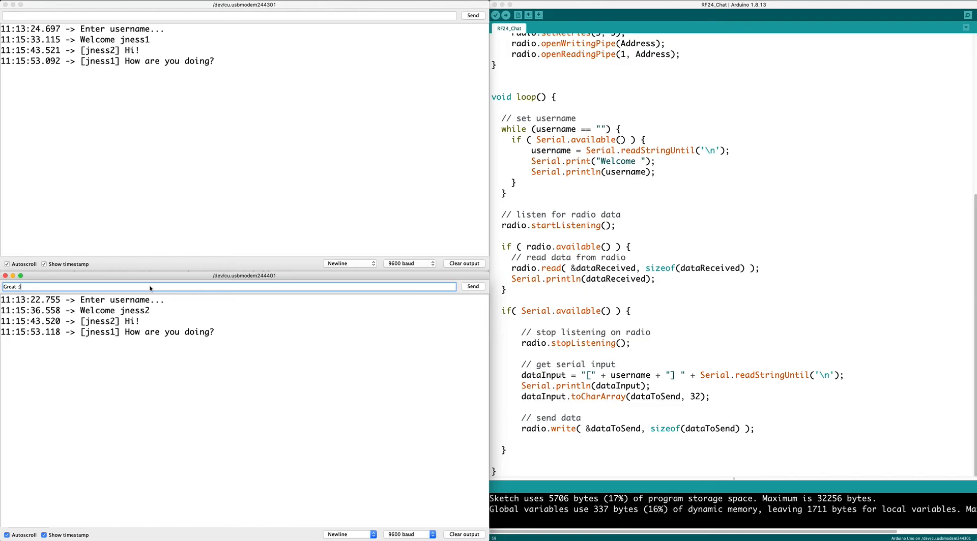
click(471, 286)
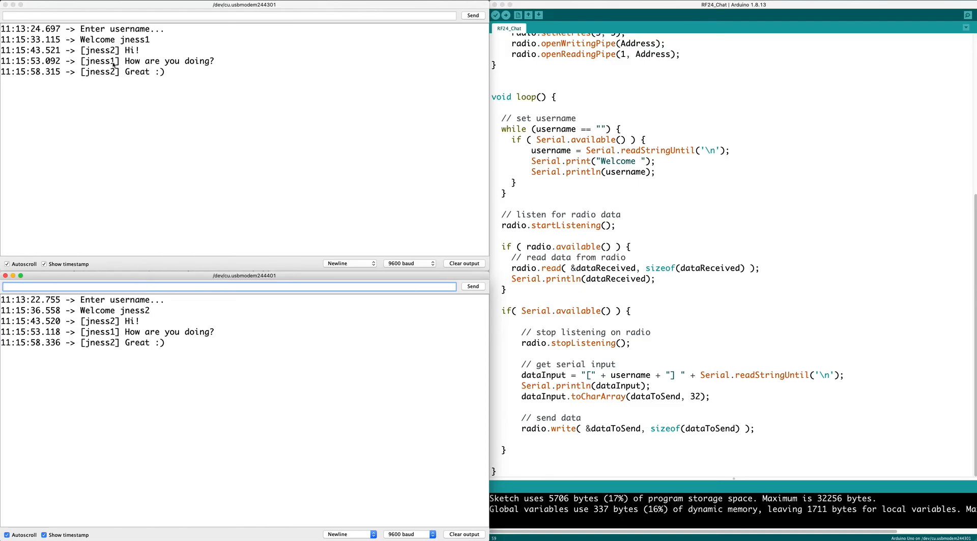
text(Wireless chat)
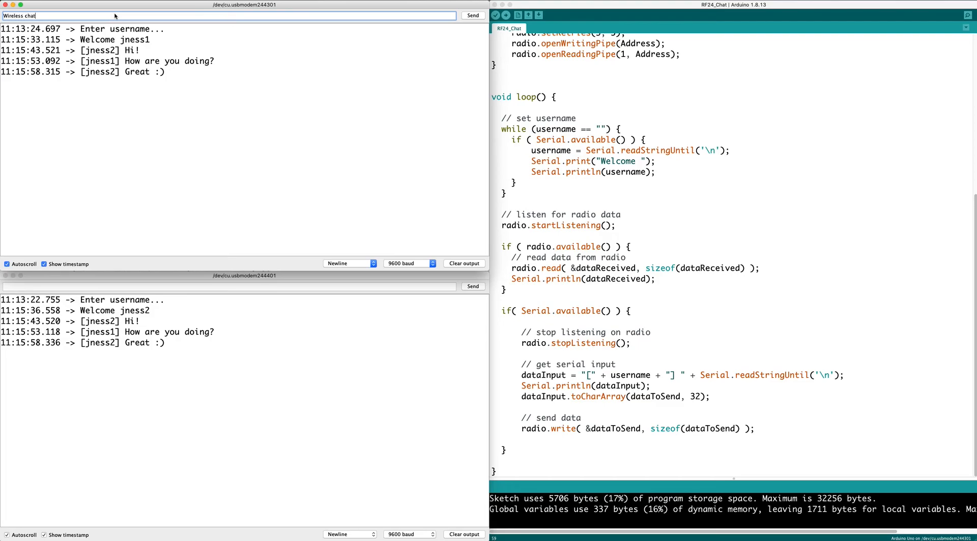
Step: Send jness1's typed 'Wireless chat!!!' message from the first Serial Monitor
click(472, 15)
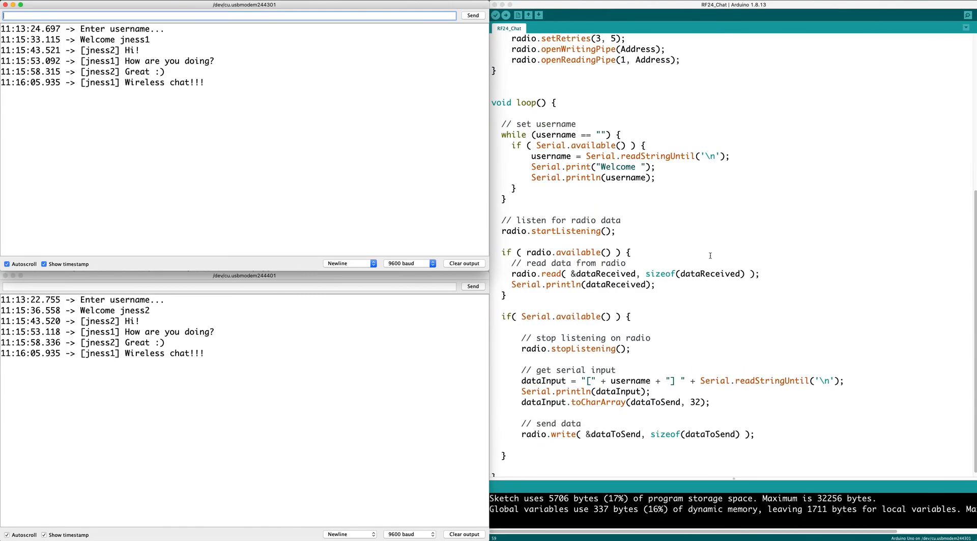
mouse_move(694, 245)
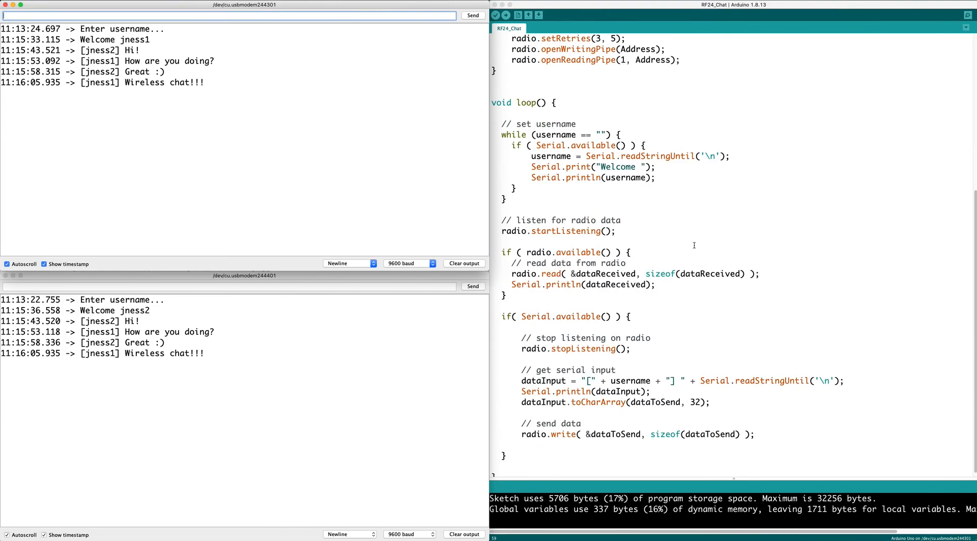